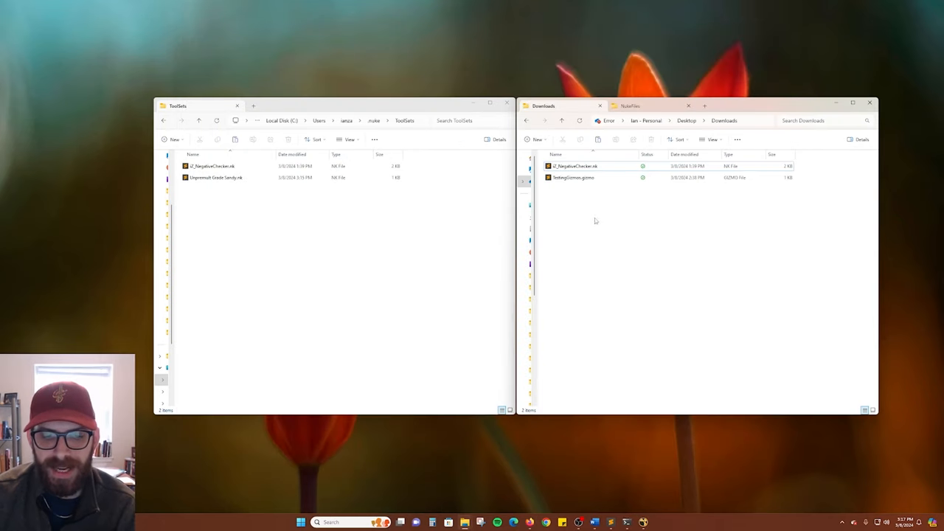
Place TestingGizmos.gizmo in the .nuke folder and close Nuke.
{"action": "left_click", "coordinate": [573, 177]}
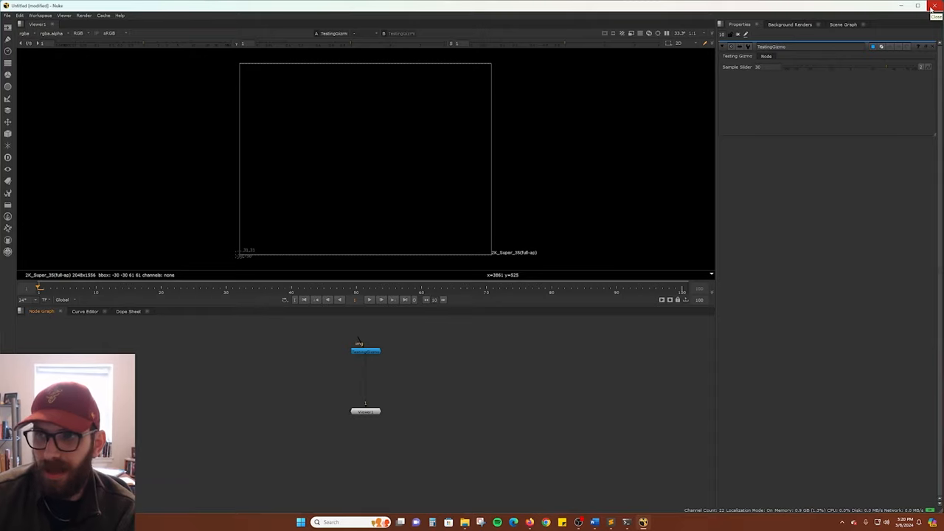
{"action": "left_click", "coordinate": [935, 6]}
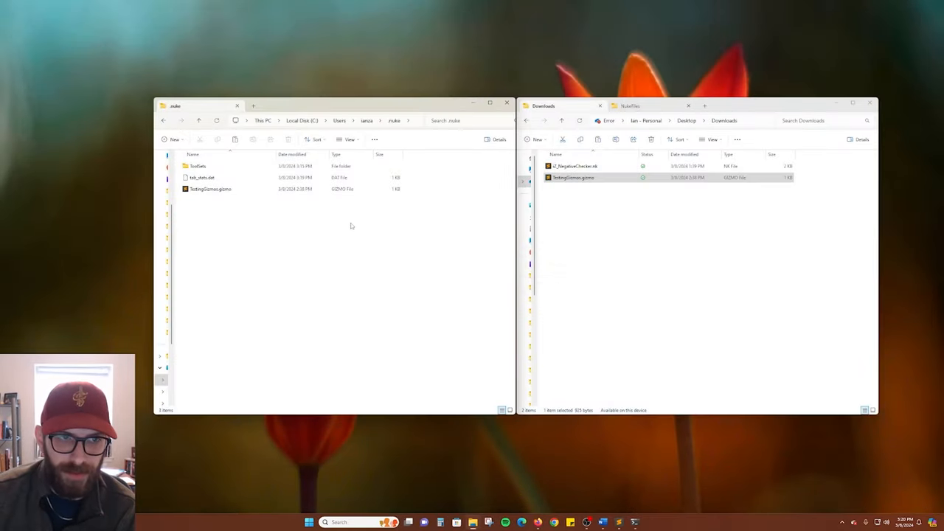
{"action": "mouse_move", "coordinate": [248, 218]}
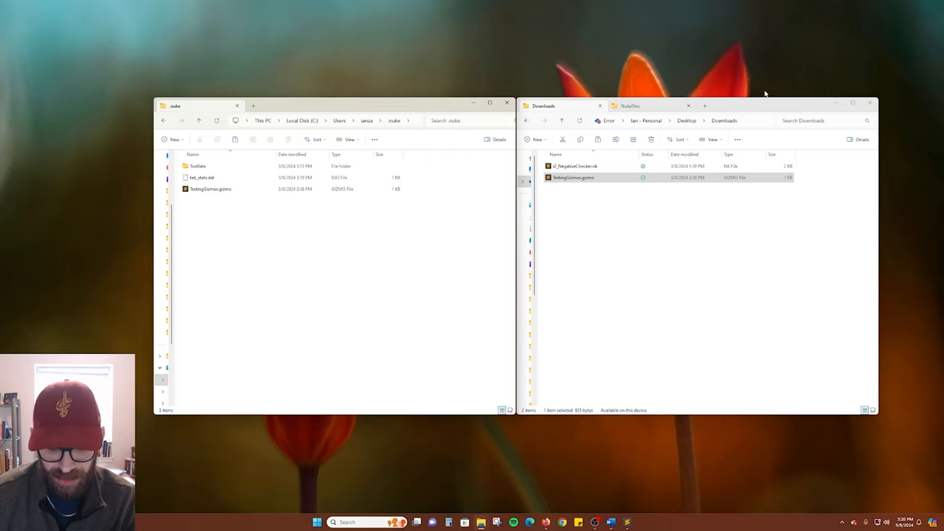
{"action": "mouse_move", "coordinate": [775, 222]}
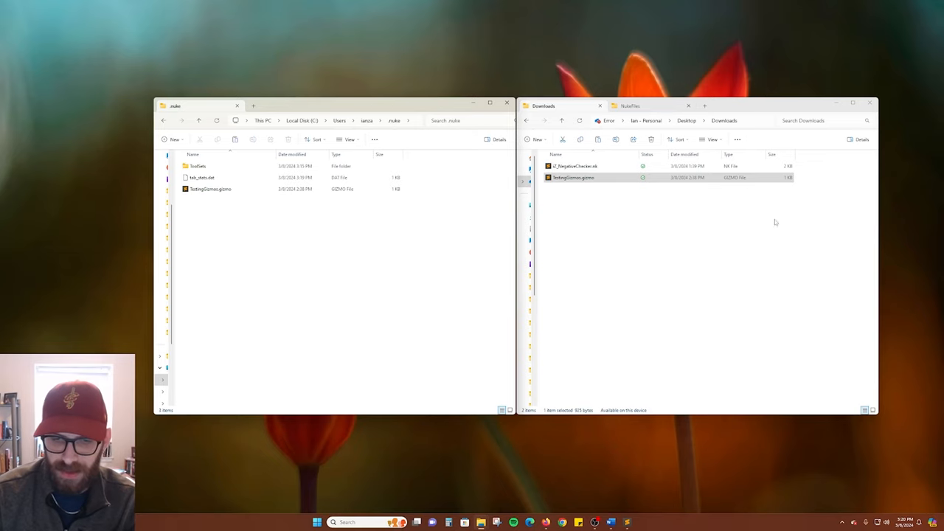
{"action": "mouse_move", "coordinate": [630, 254]}
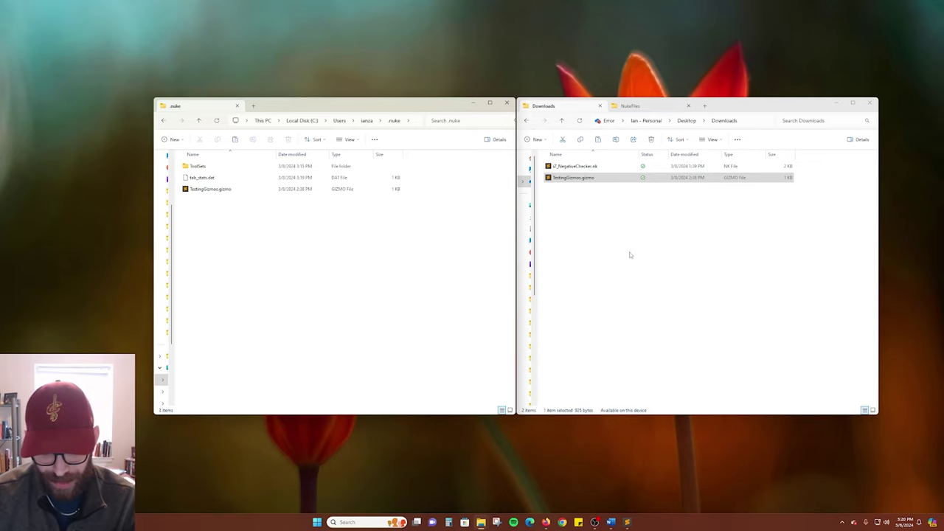
{"action": "mouse_move", "coordinate": [628, 522]}
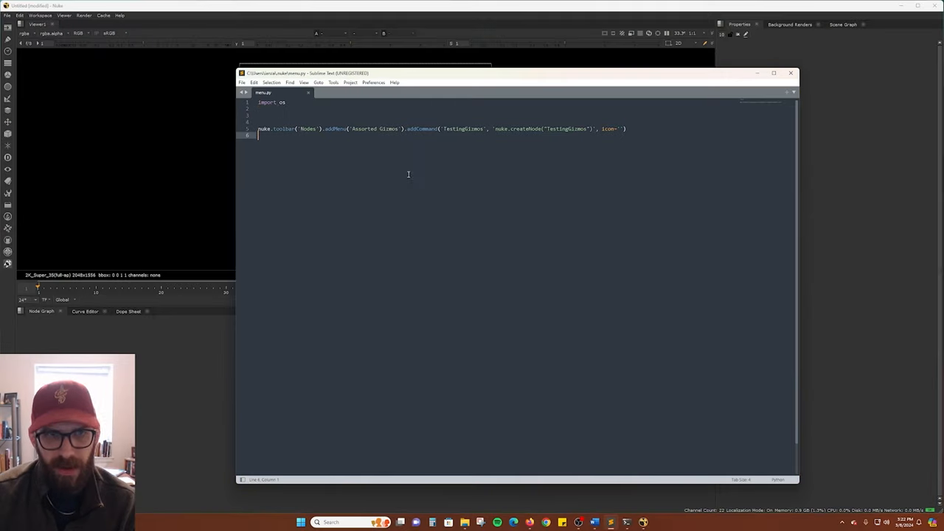
Save the Assorted Gizmos toolbar script as menu.py in .nuke.
{"action": "key", "text": "ctrl+a"}
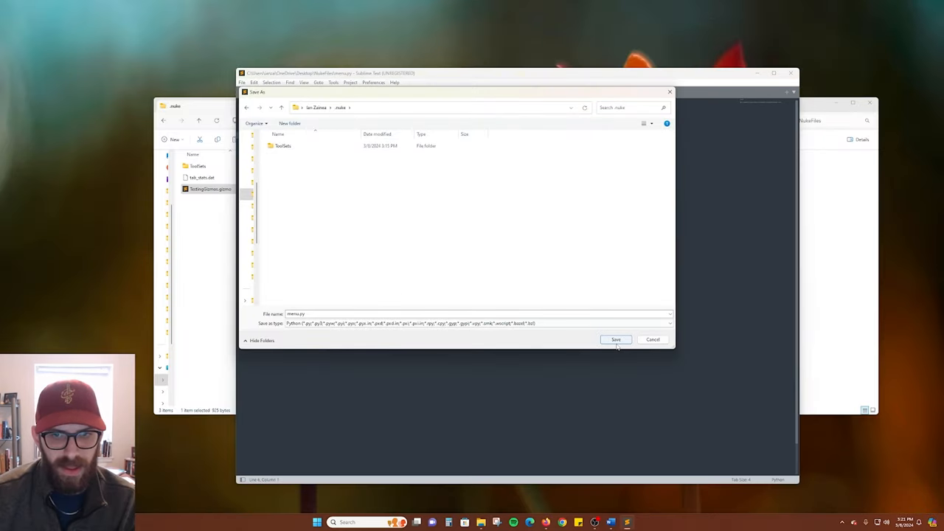
{"action": "left_click", "coordinate": [616, 339]}
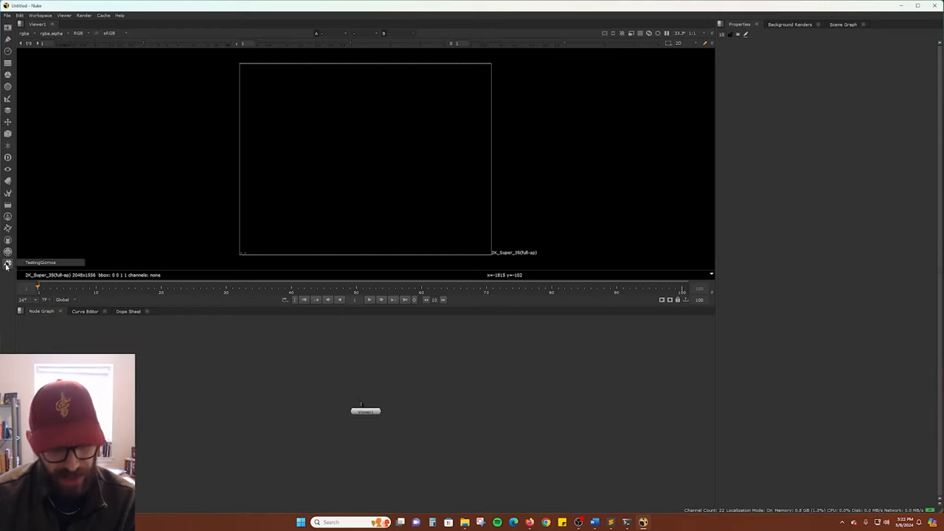
Create a TestingGizmos node from the Assorted Gizmos menu and Tab search.
{"action": "left_click", "coordinate": [41, 263]}
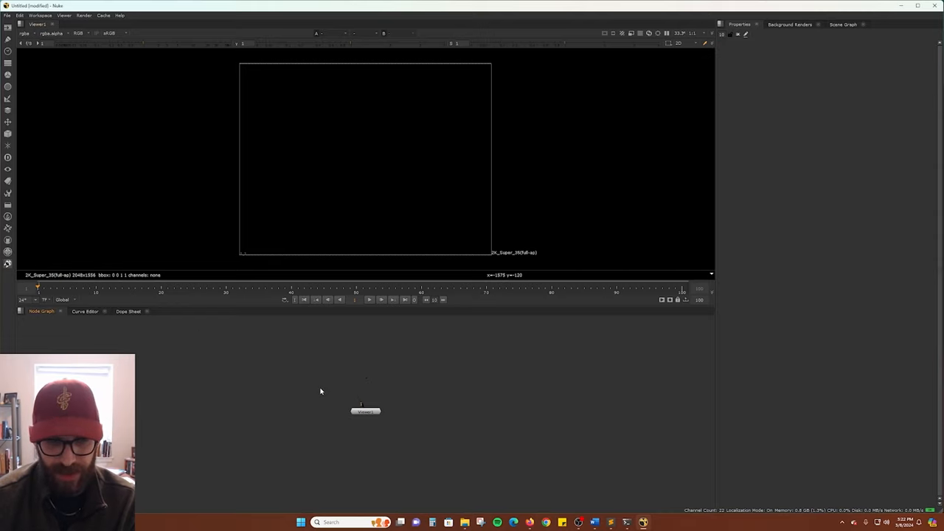
{"action": "mouse_move", "coordinate": [197, 343]}
{"action": "type", "text": "test"}
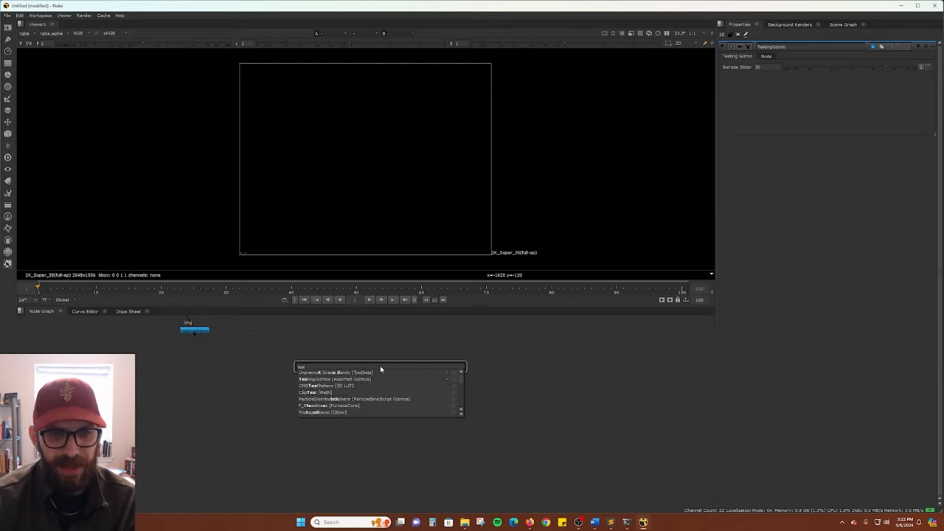
{"action": "left_click", "coordinate": [332, 379]}
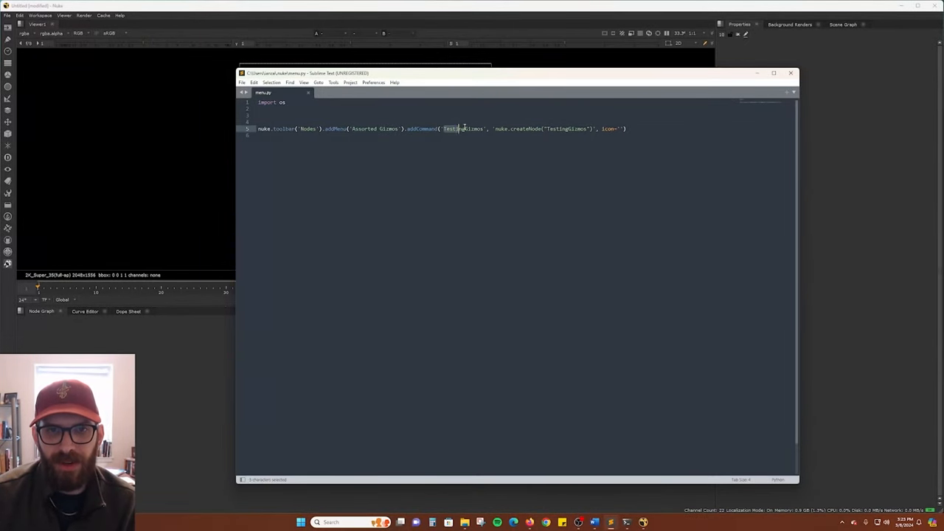
Rename the addCommand label to 'TestingGizmos v1' after checking the .nuke folder.
{"action": "double_click", "coordinate": [462, 128]}
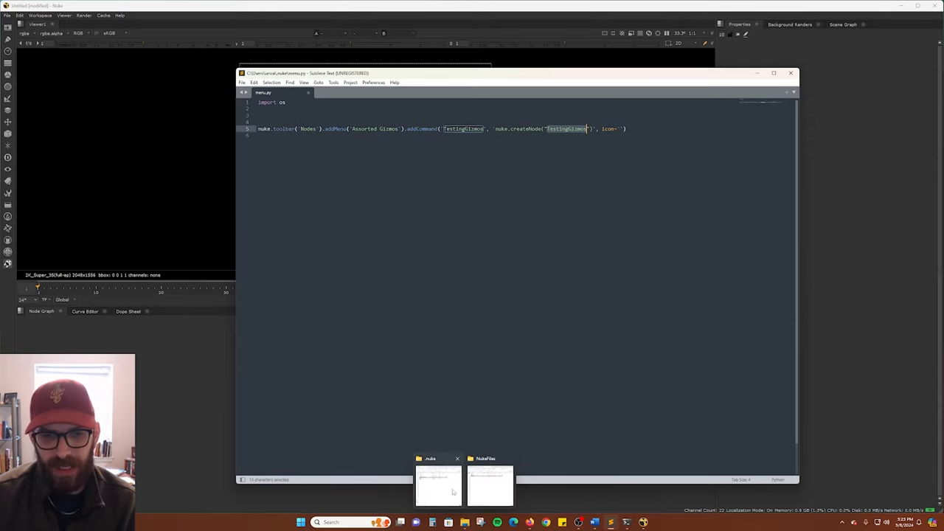
{"action": "left_click", "coordinate": [438, 483]}
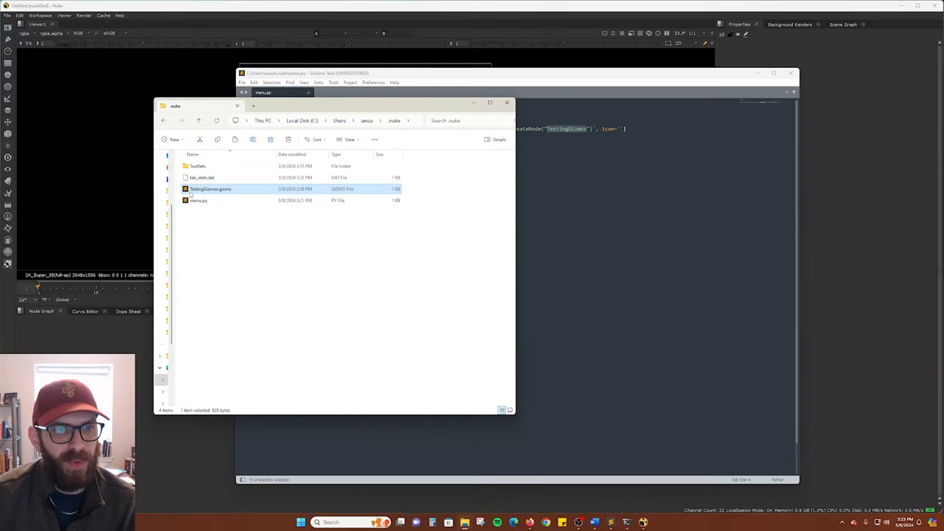
{"action": "mouse_move", "coordinate": [238, 190]}
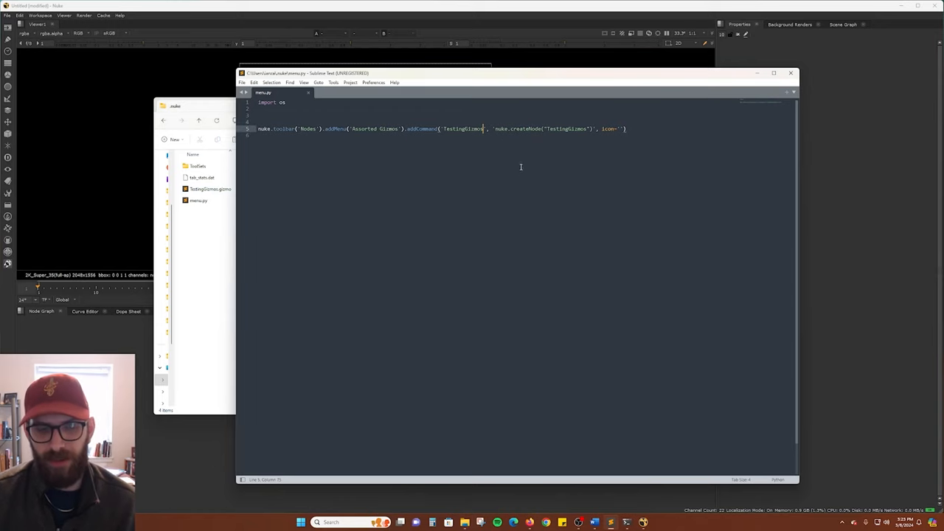
{"action": "type", "text": "v1"}
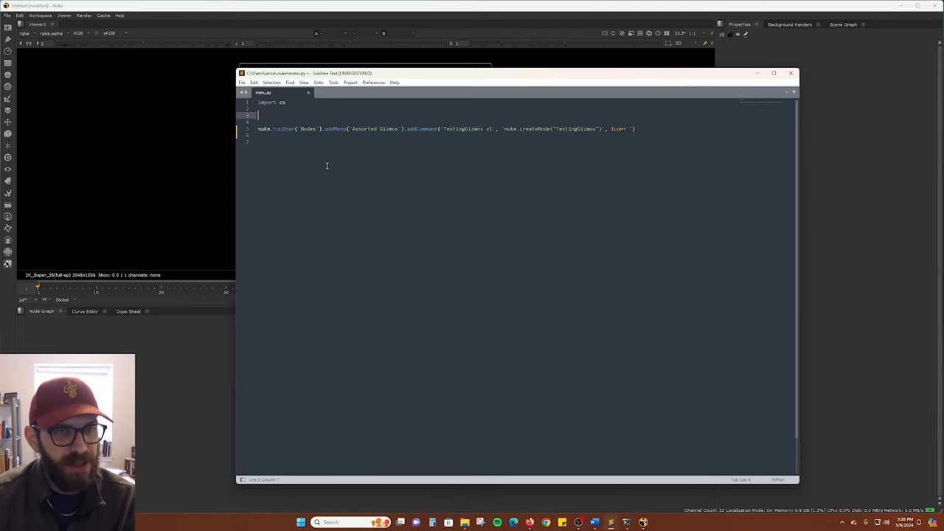
{"action": "type", "text": "ag = nuke.toolbar('Nodes').addMenu('Assorted Gizmos')"}
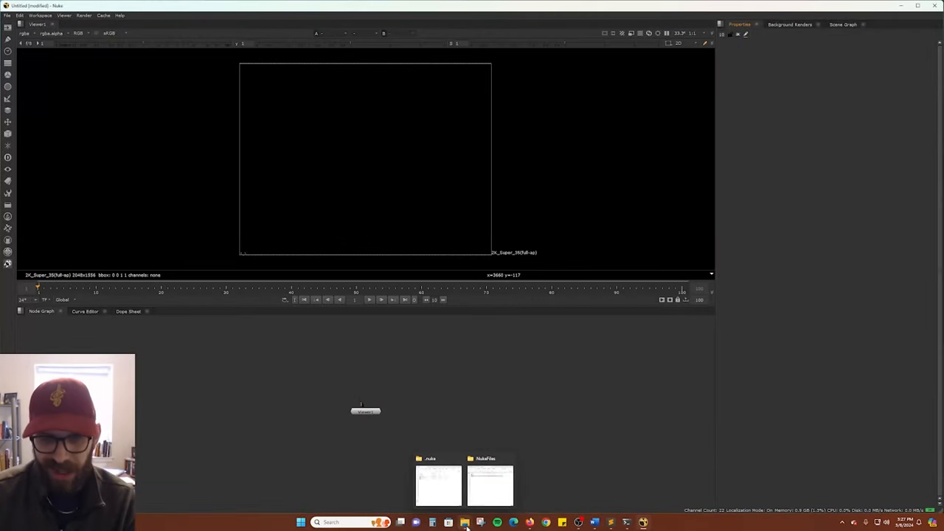
Make a Gizmos folder in .nuke and move TestingGizmos.gizmo into it.
{"action": "left_click", "coordinate": [438, 484]}
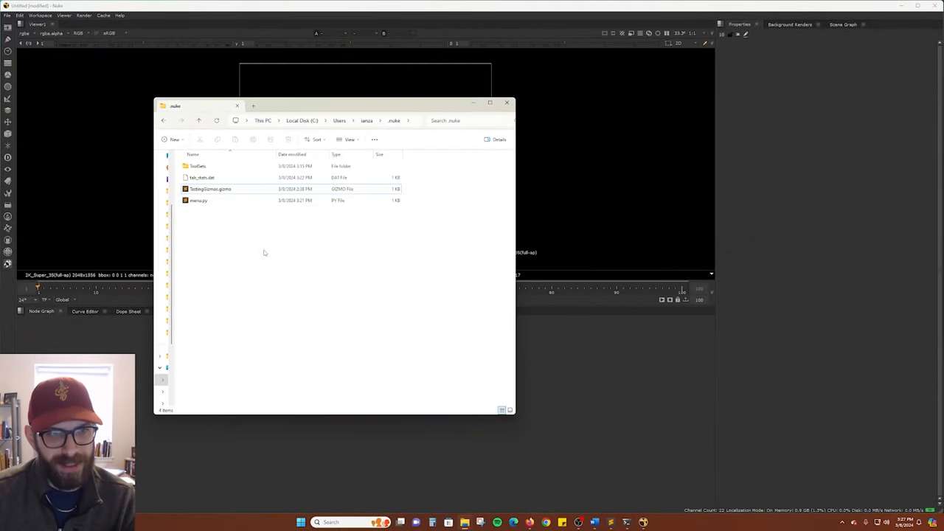
{"action": "key", "text": "ctrl+a"}
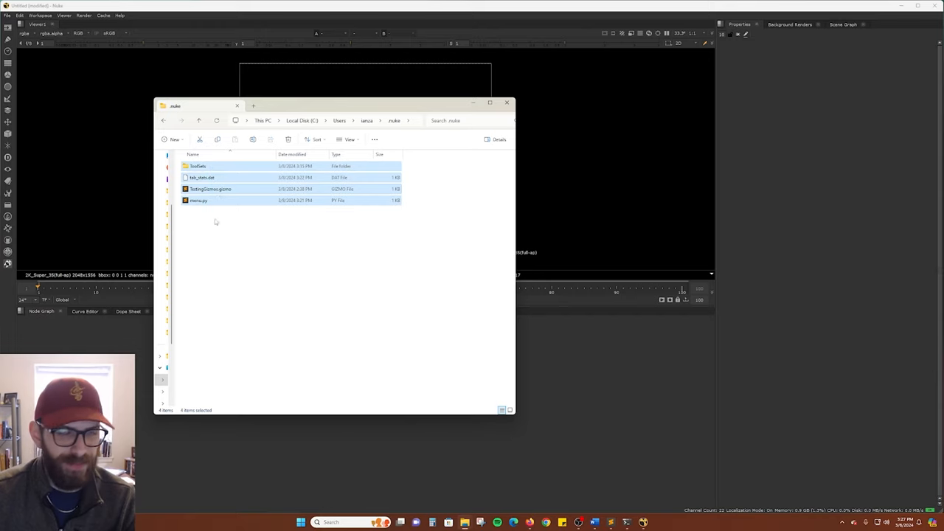
{"action": "left_click", "coordinate": [206, 232]}
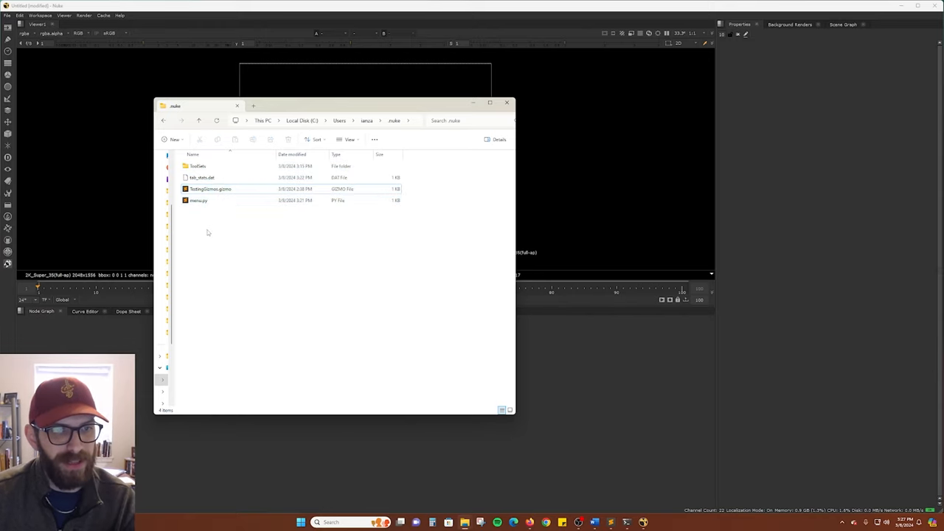
{"action": "right_click", "coordinate": [209, 232]}
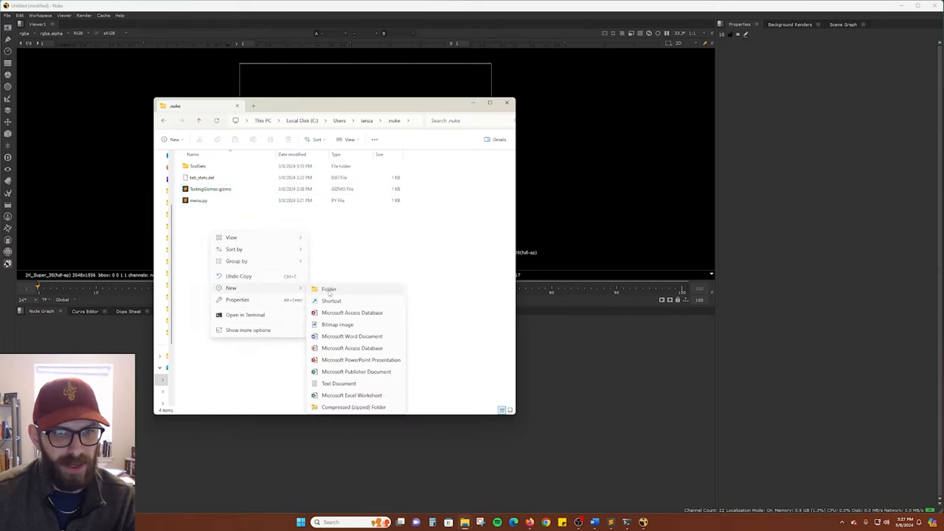
{"action": "left_click", "coordinate": [329, 288]}
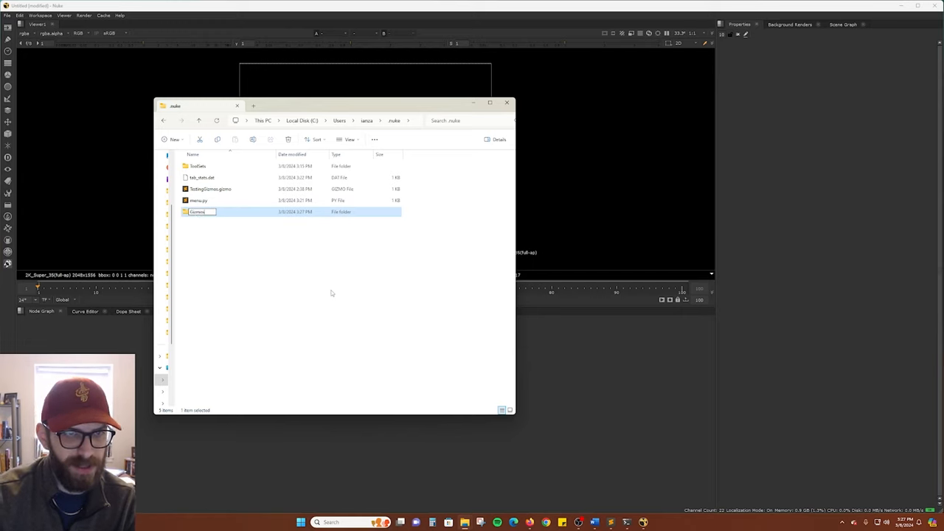
{"action": "left_click_drag", "start_coordinate": [209, 189], "coordinate": [210, 211]}
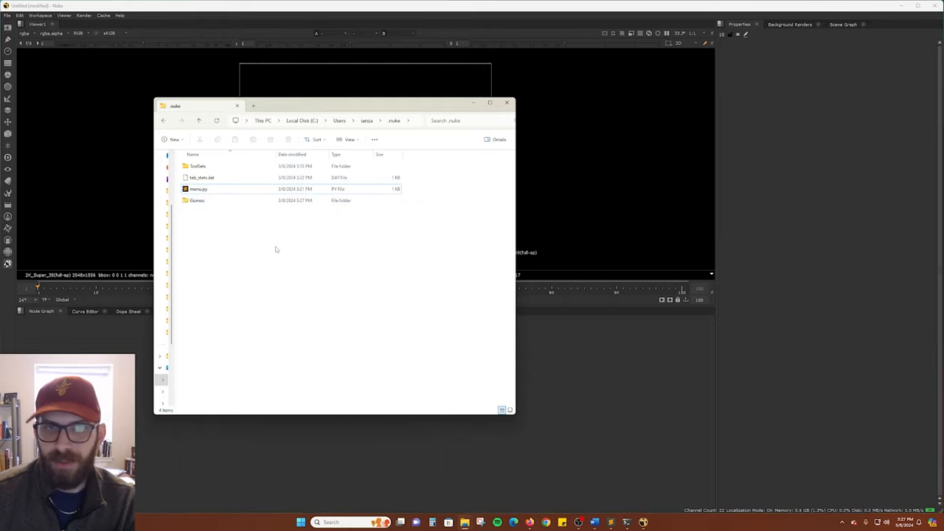
{"action": "left_click", "coordinate": [506, 102]}
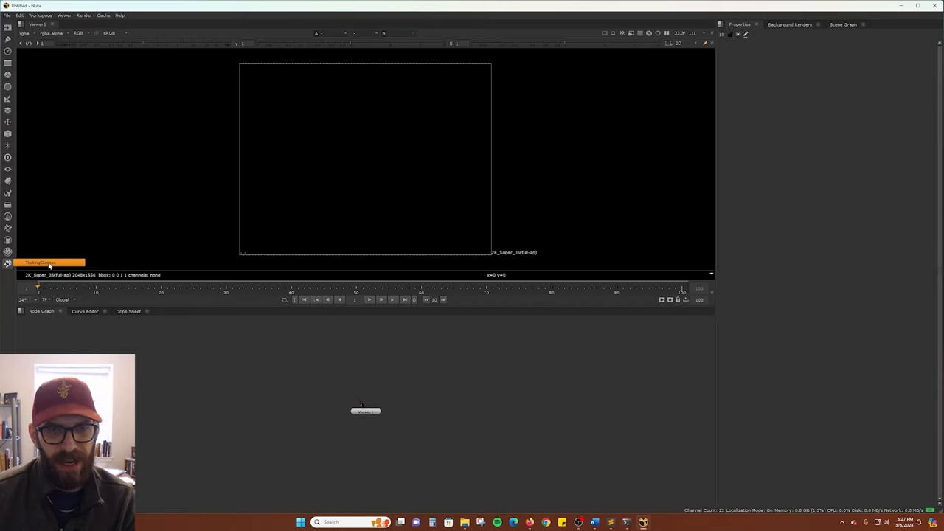
Try creating TestingGizmos, dismiss the Unknown command warning, and close Nuke.
{"action": "left_click", "coordinate": [40, 262]}
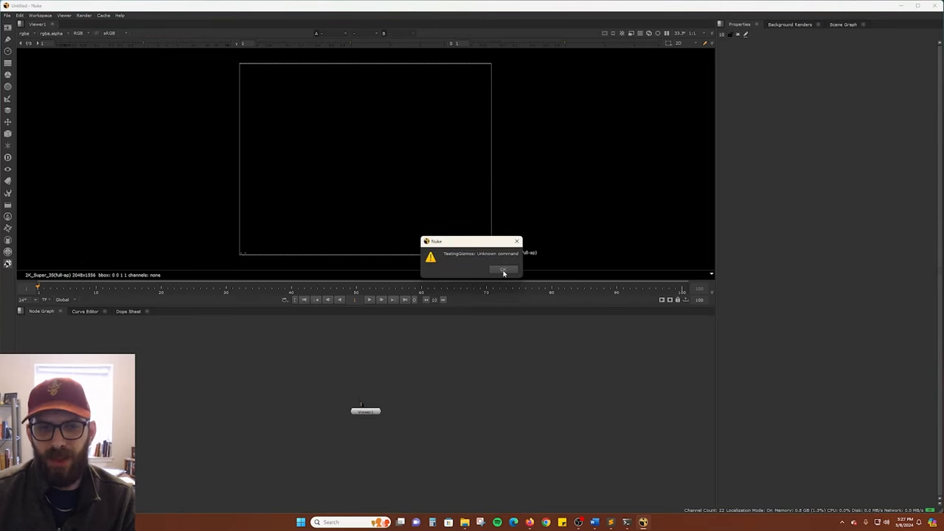
{"action": "left_click", "coordinate": [504, 270]}
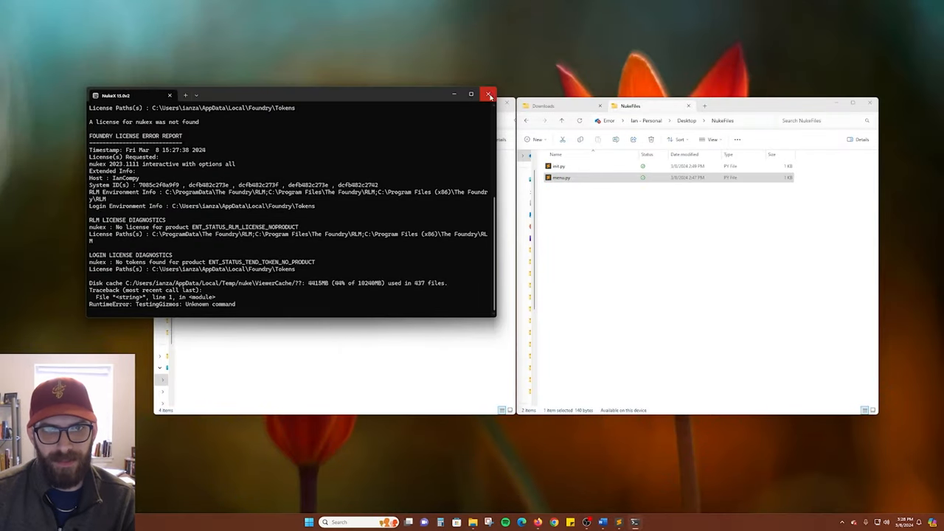
{"action": "left_click", "coordinate": [489, 95]}
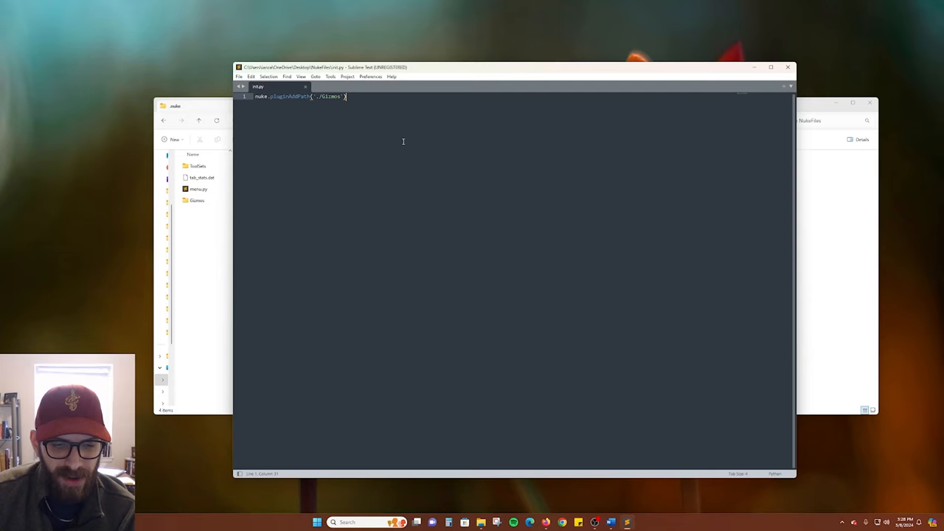
{"action": "mouse_move", "coordinate": [276, 103]}
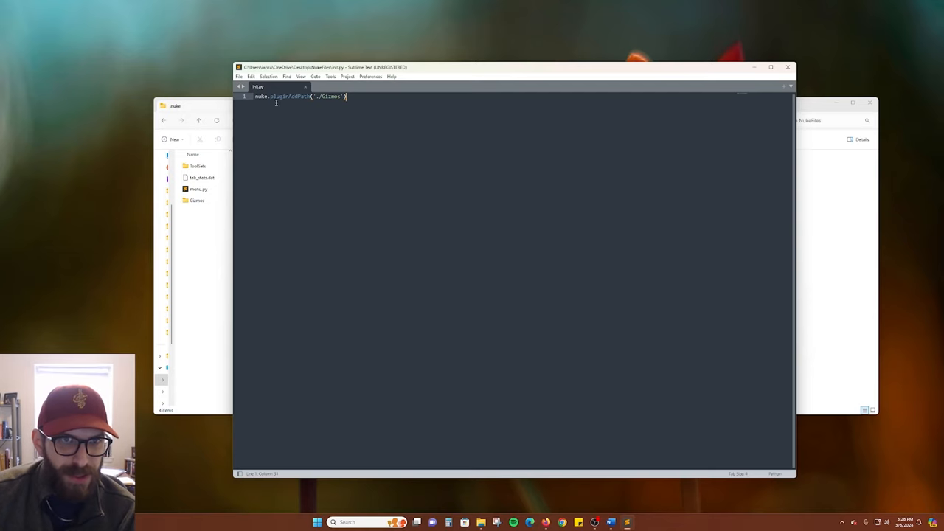
Edit the nuke.pluginAddPath Gizmos path and save init.py into .nuke.
{"action": "double_click", "coordinate": [287, 97]}
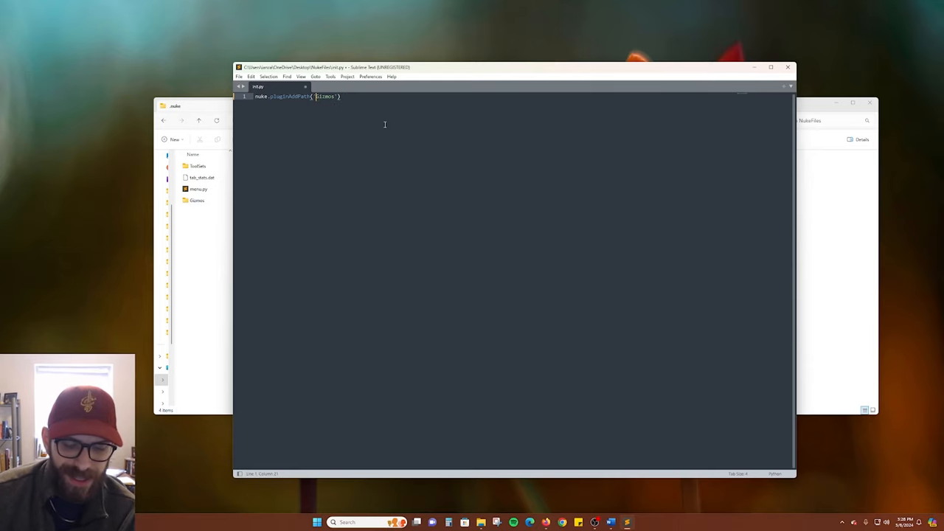
{"action": "type", "text": "../"}
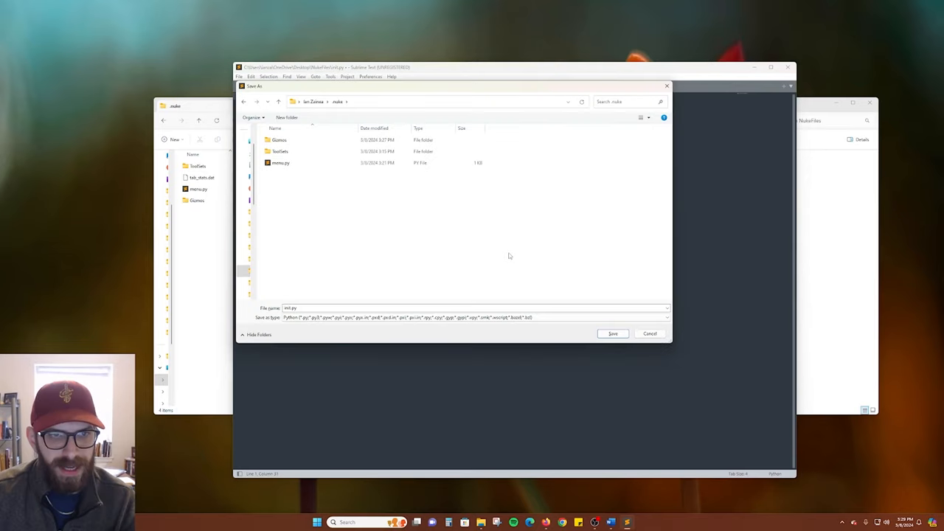
{"action": "mouse_move", "coordinate": [617, 315]}
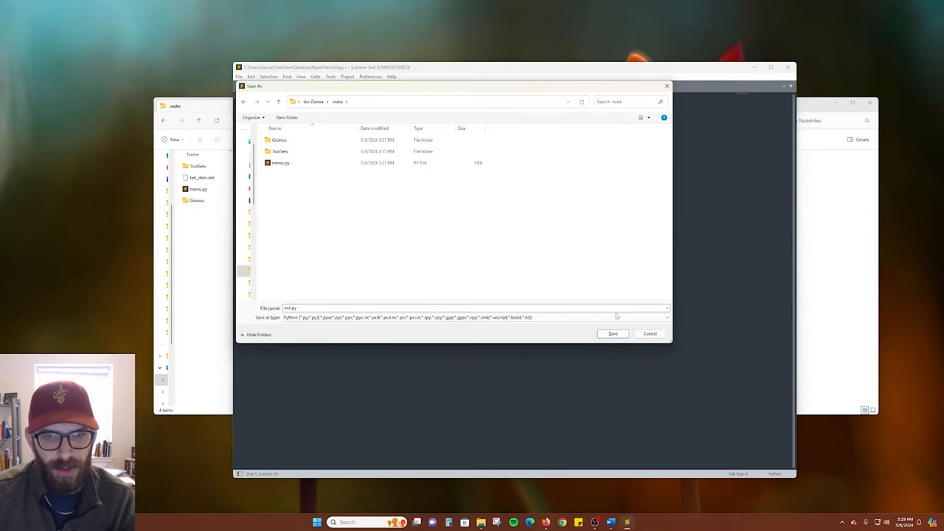
{"action": "left_click", "coordinate": [326, 522]}
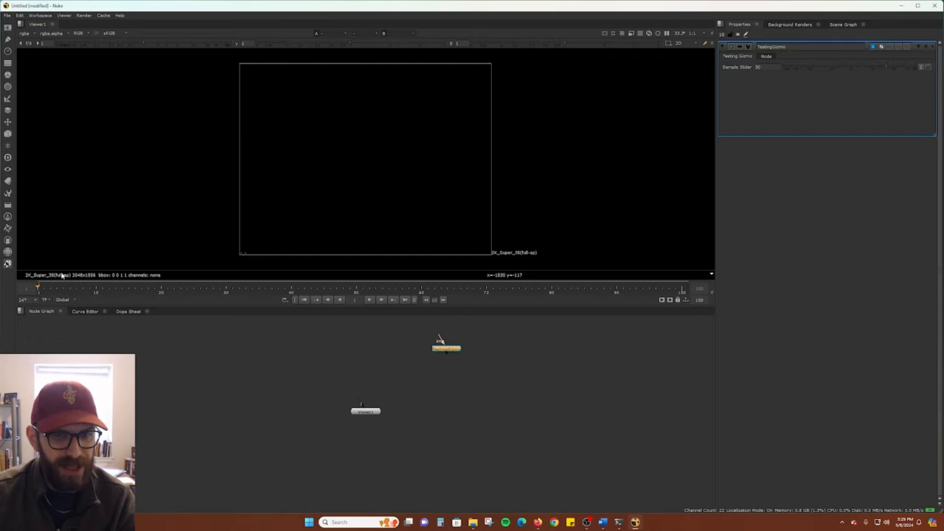
Drag the TestingGizmo node into place above Viewer1.
{"action": "left_click_drag", "start_coordinate": [446, 348], "coordinate": [363, 352]}
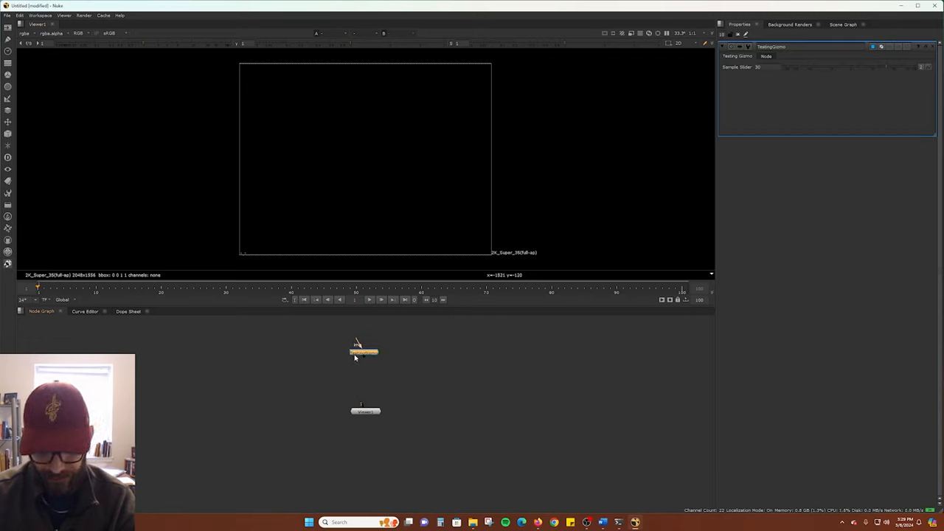